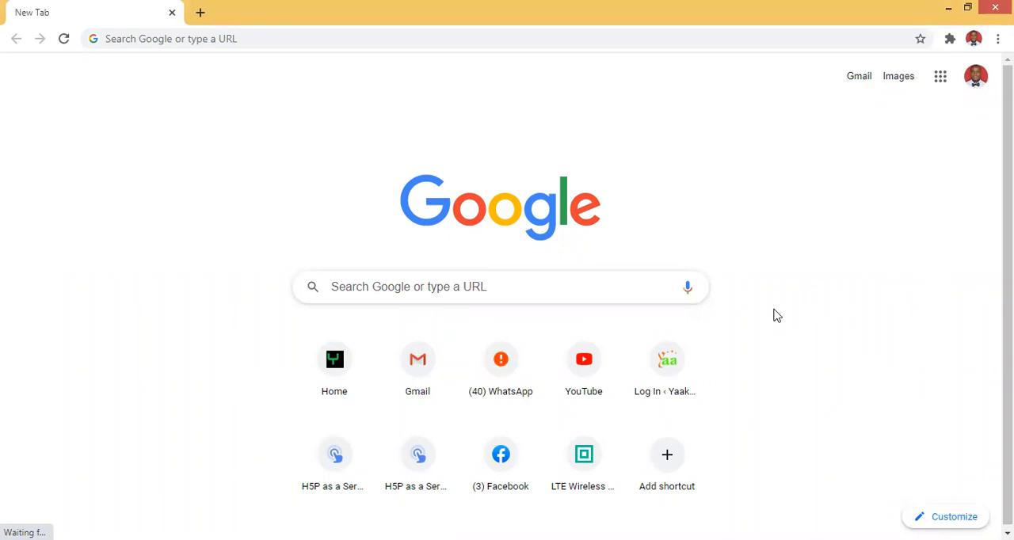
mouse_move(769, 267)
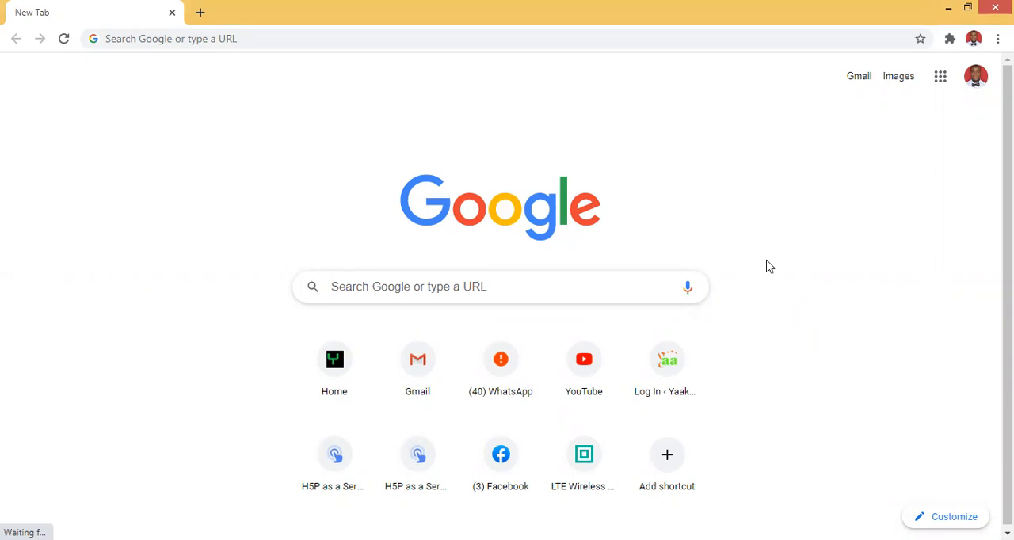
mouse_move(529, 85)
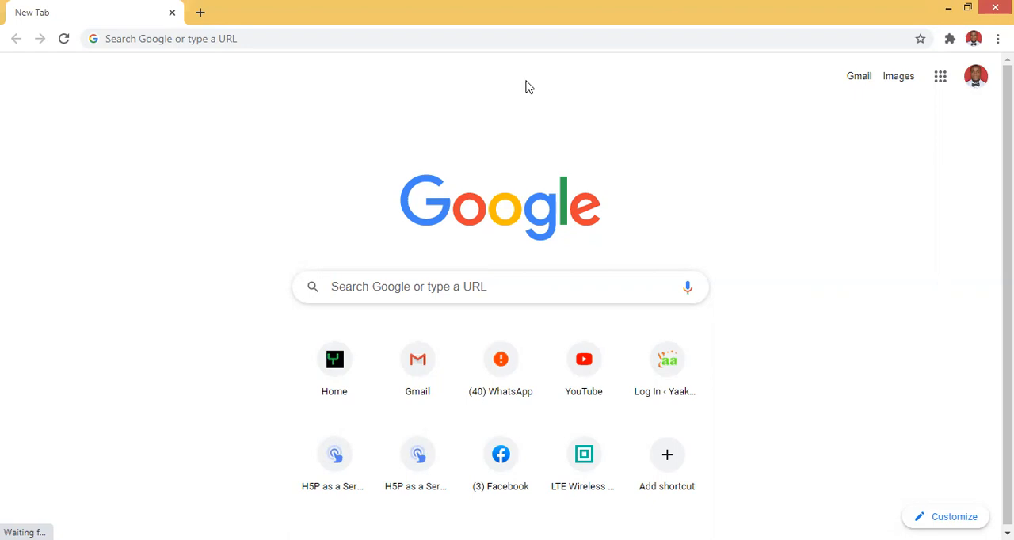
Search Google for 'Ugandan News today' from the address bar.
left_click(346, 38)
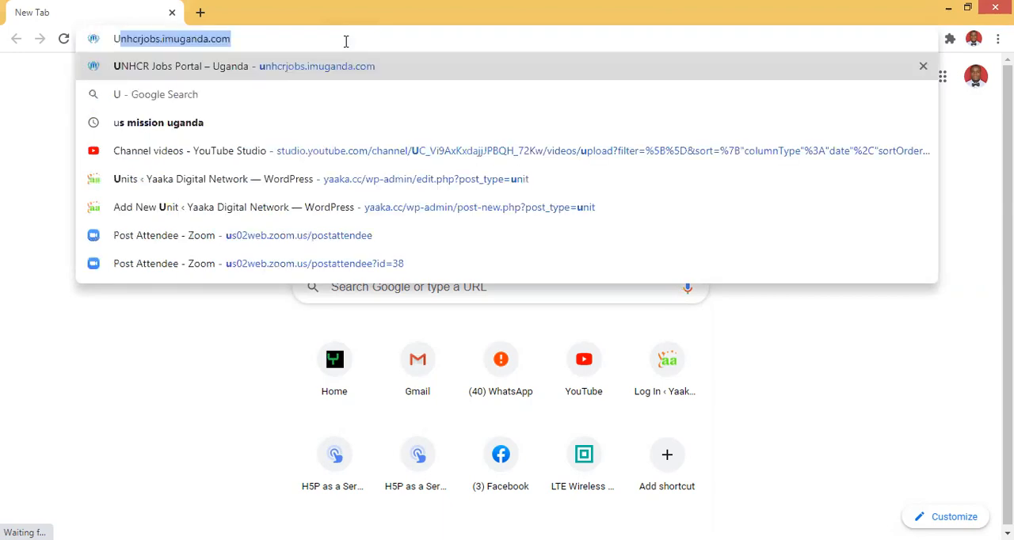
type("Uga")
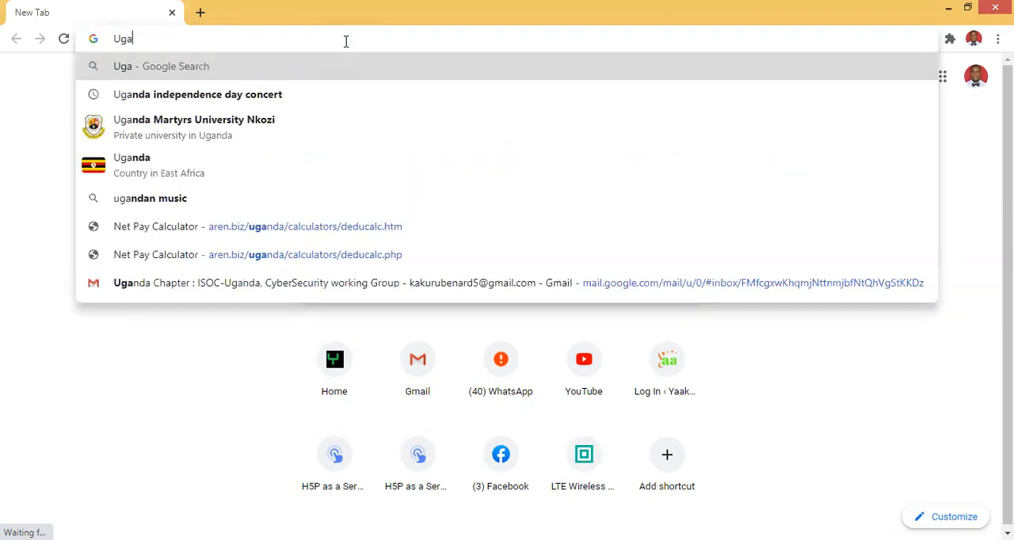
type("da")
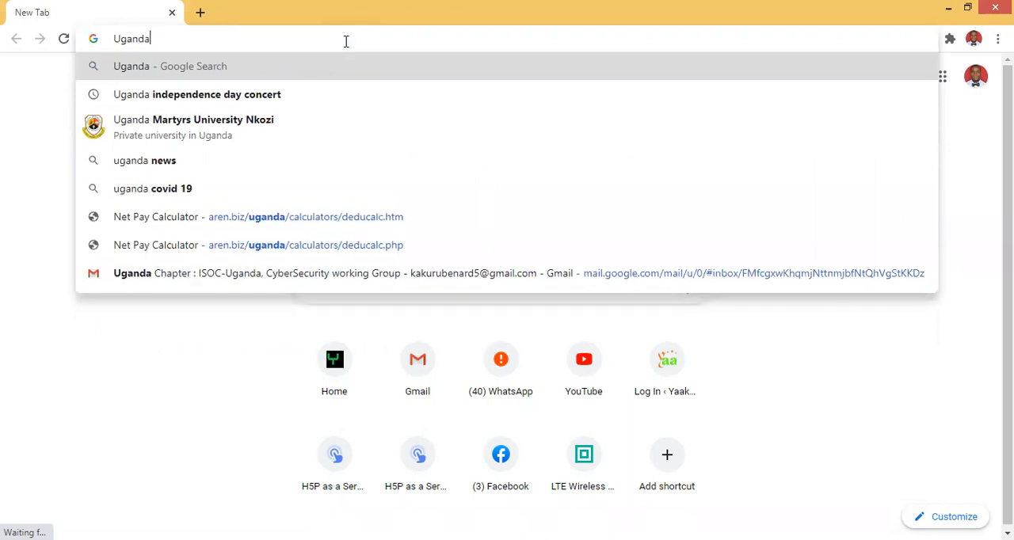
type("n News")
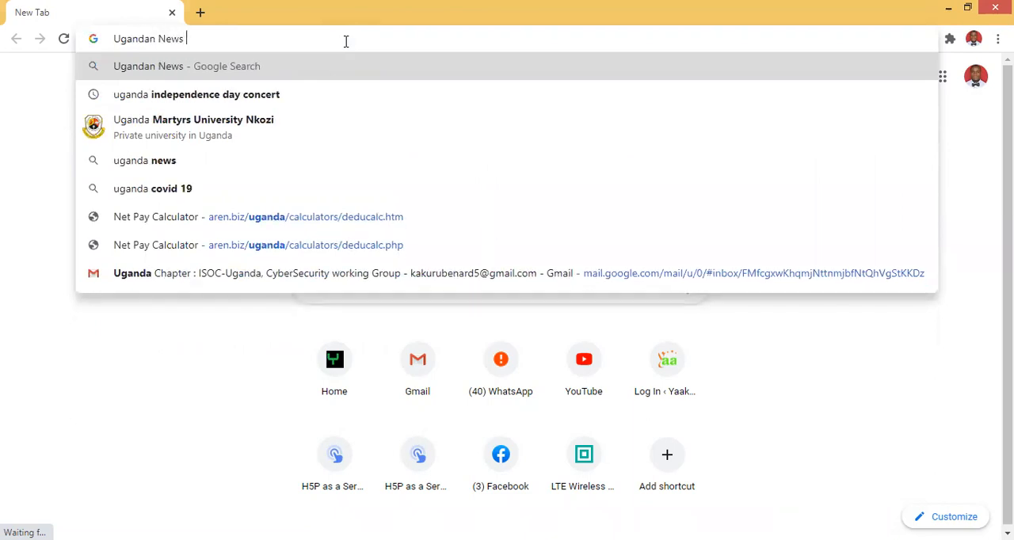
type("today&oq=")
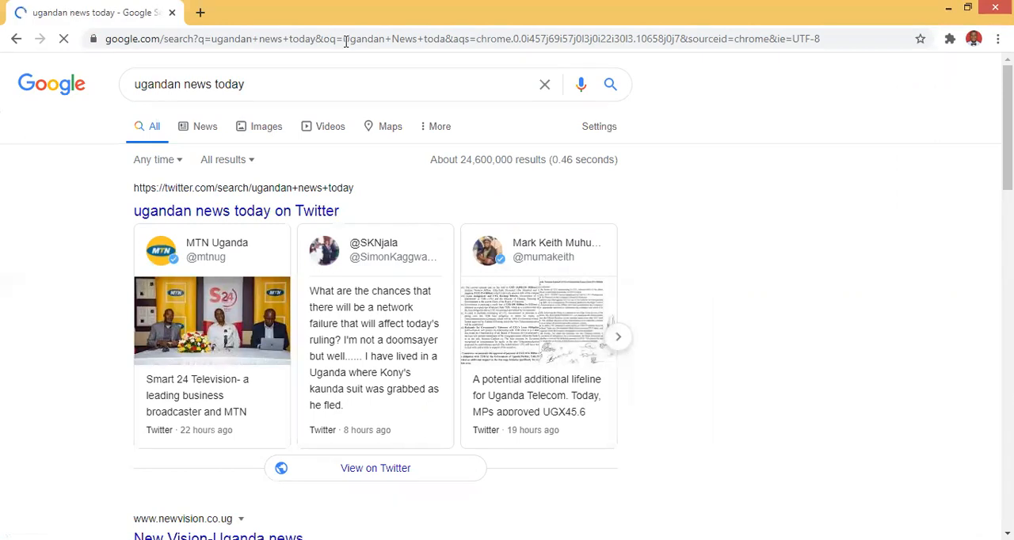
mouse_move(649, 35)
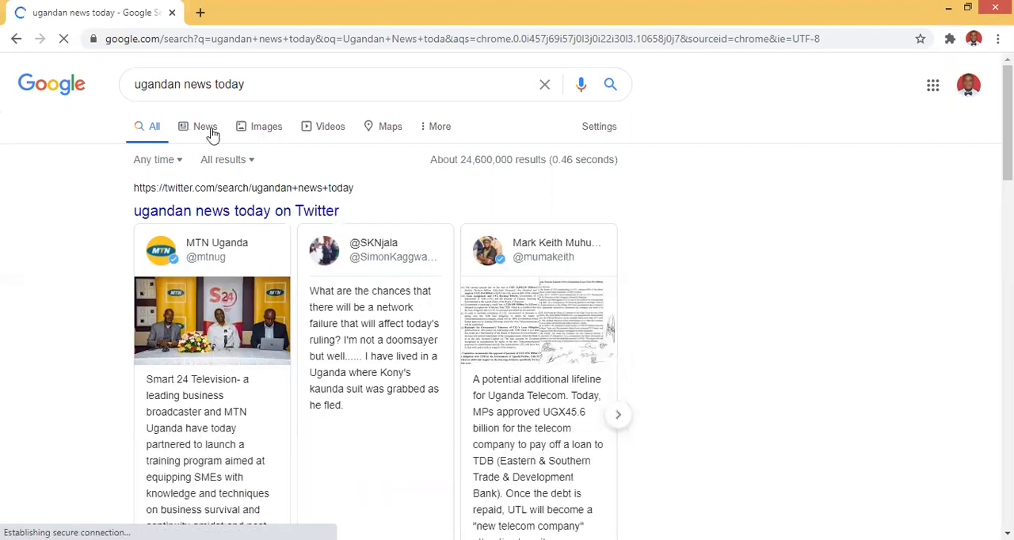
mouse_move(330, 127)
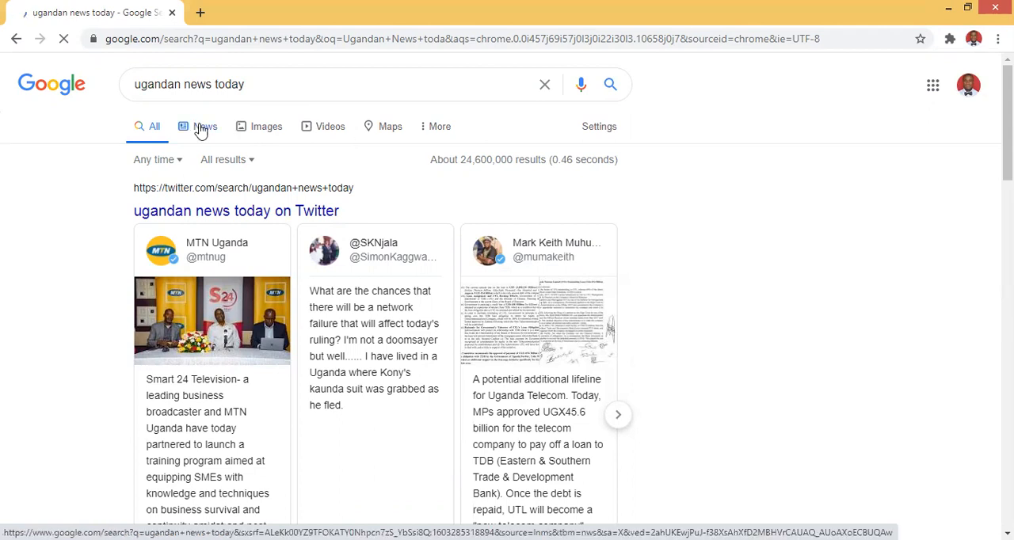
Switch the 'ugandan news today' results to the News tab.
left_click(206, 127)
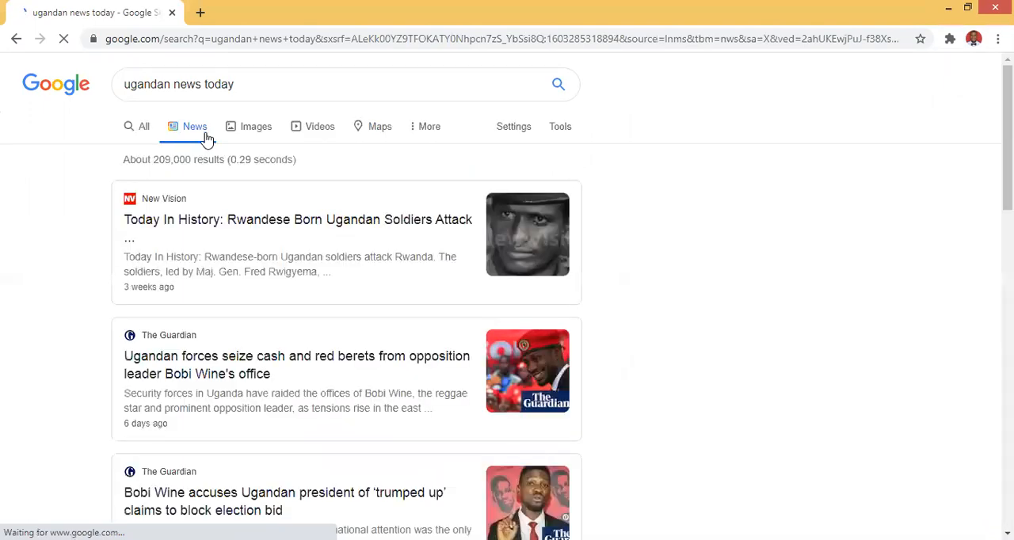
mouse_move(758, 183)
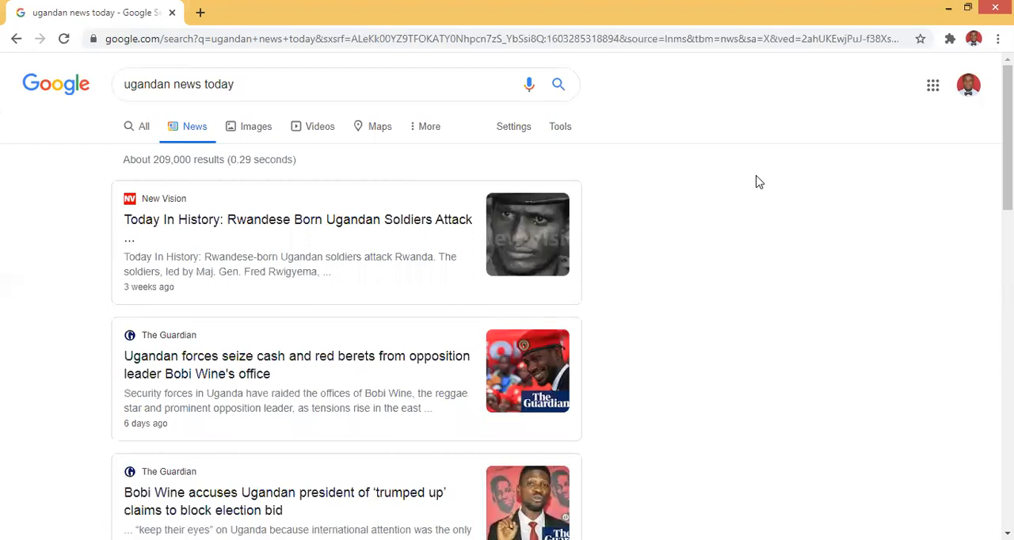
mouse_move(561, 126)
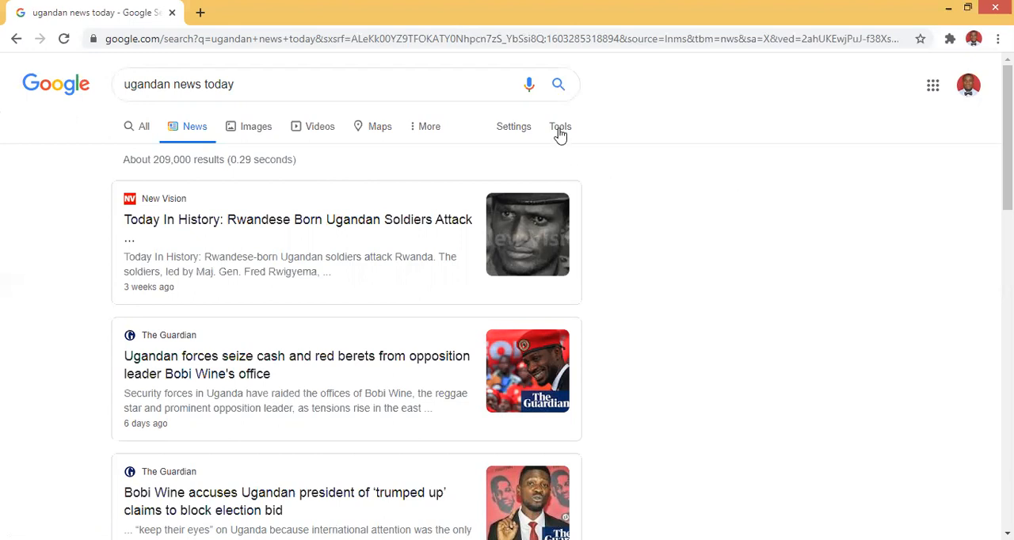
Filter the news results to the Past 24 hours via Tools > Recent.
left_click(560, 127)
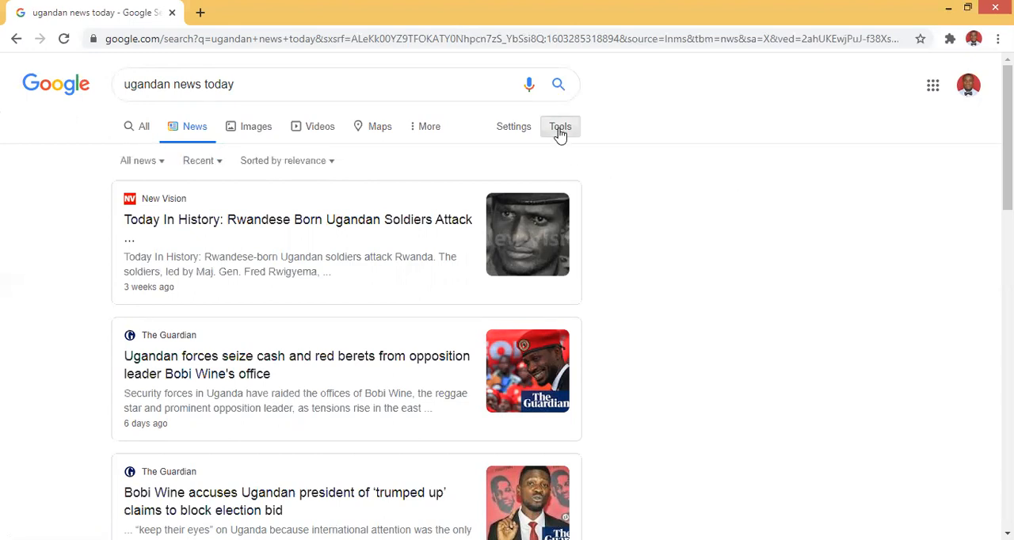
mouse_move(289, 190)
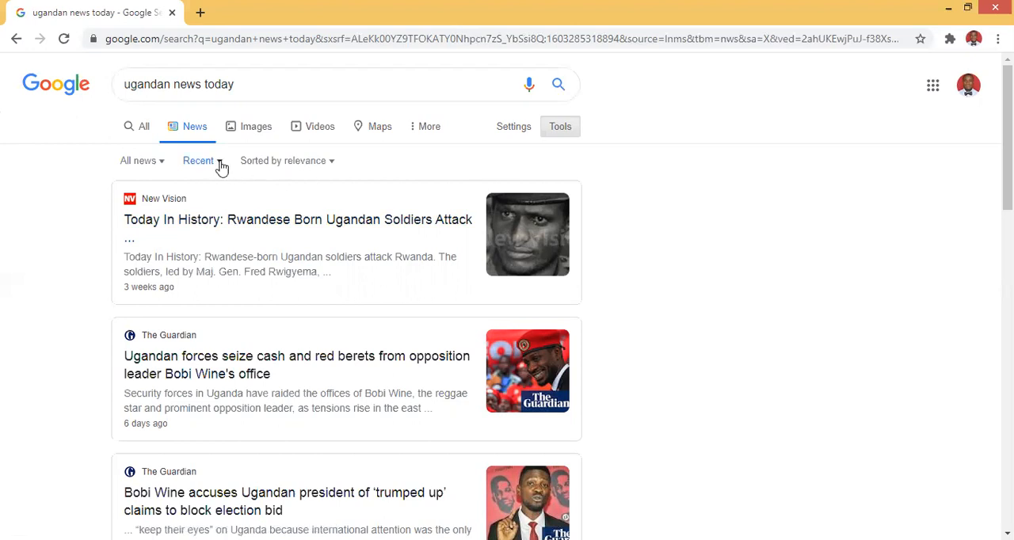
left_click(198, 161)
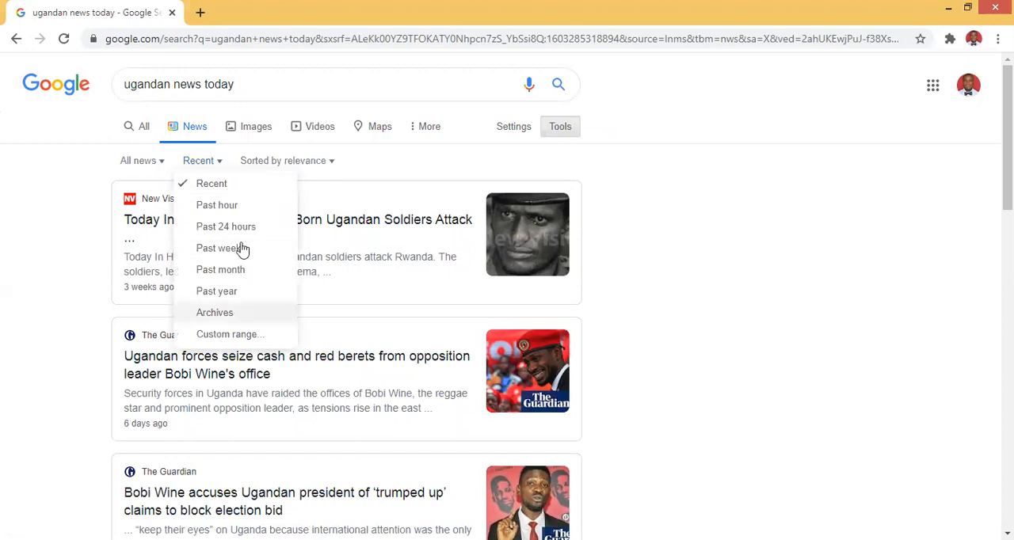
mouse_move(240, 302)
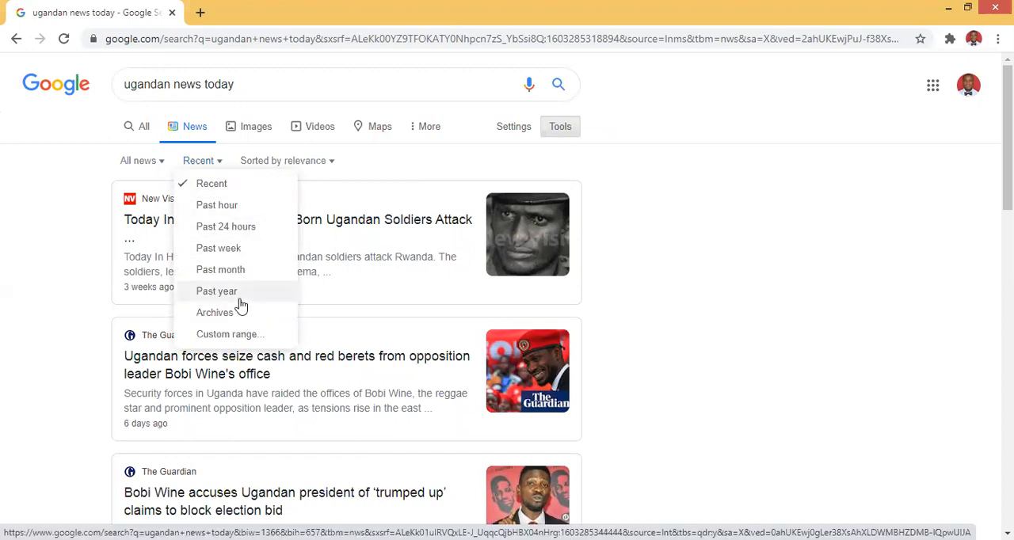
mouse_move(225, 225)
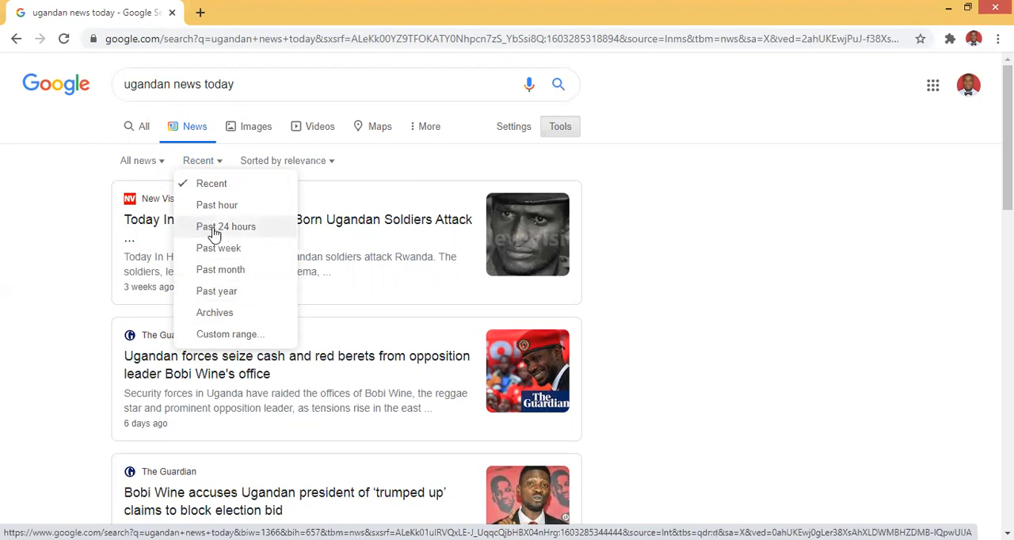
mouse_move(247, 231)
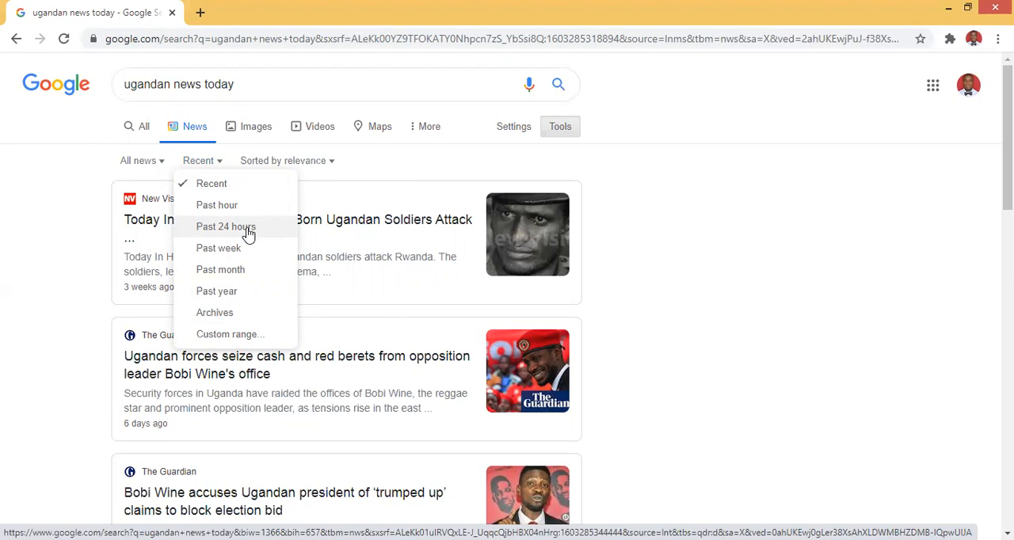
left_click(225, 226)
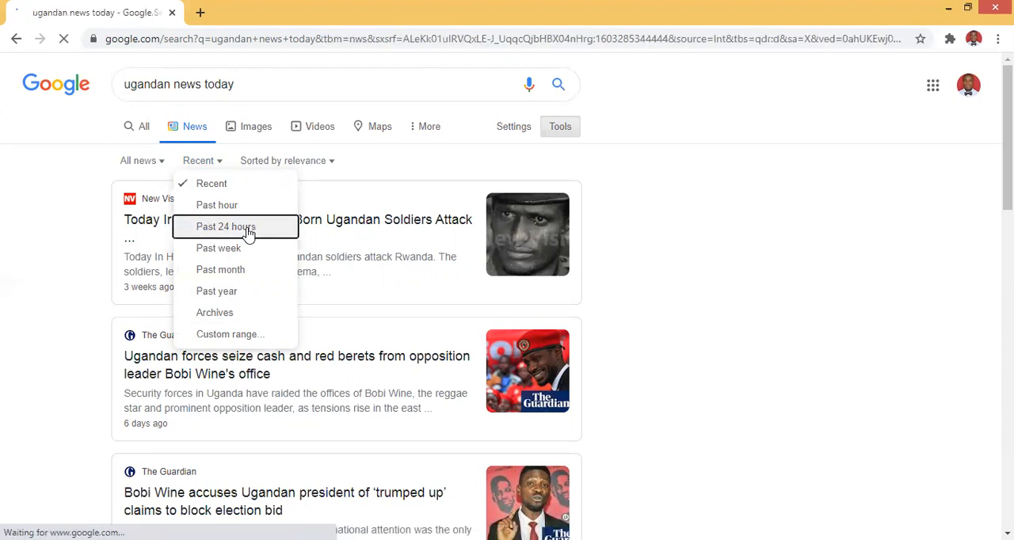
left_click(227, 227)
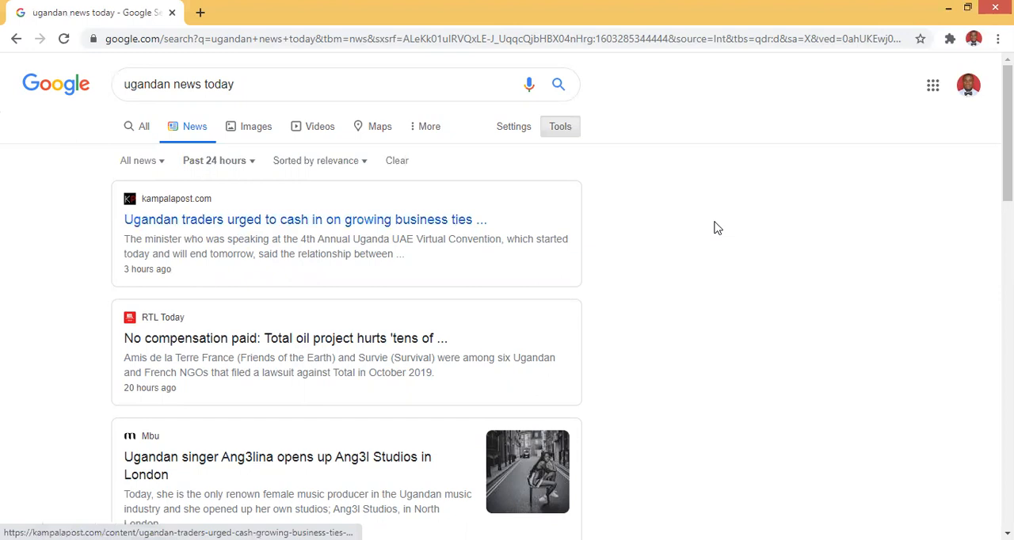
Open the ChimpReports 'How Museveni, working with Israel…' result in a new tab.
scroll("down", 3)
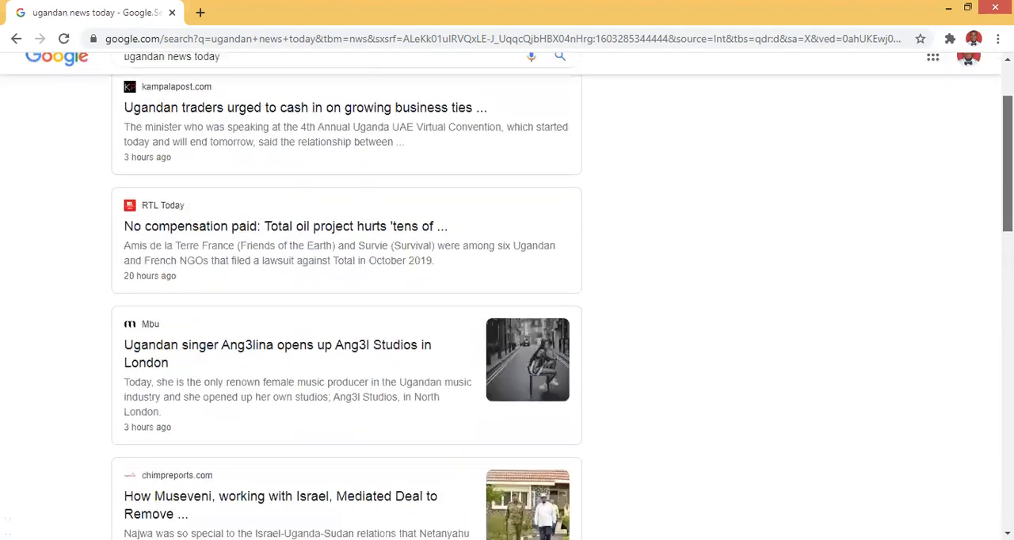
scroll("down", 3)
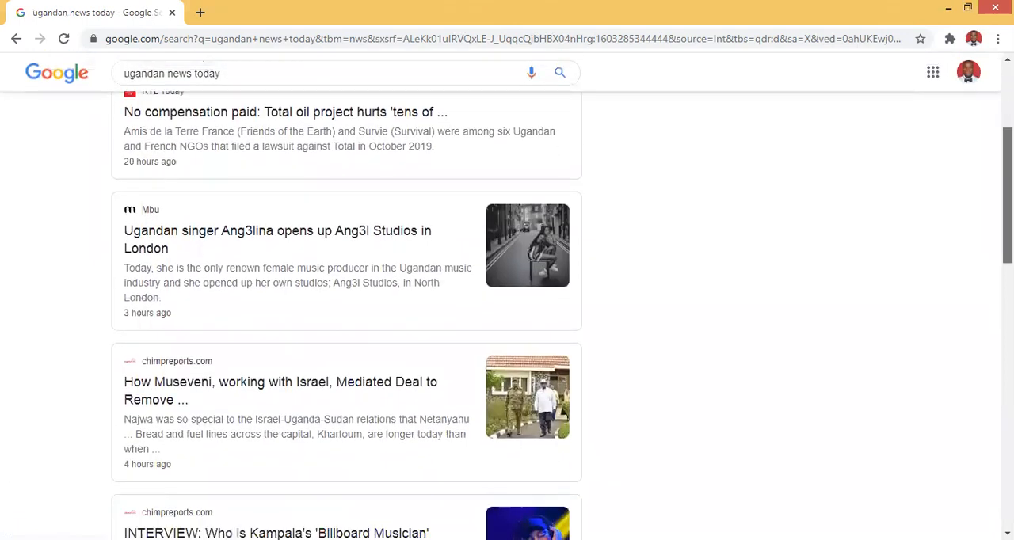
scroll("down", 3)
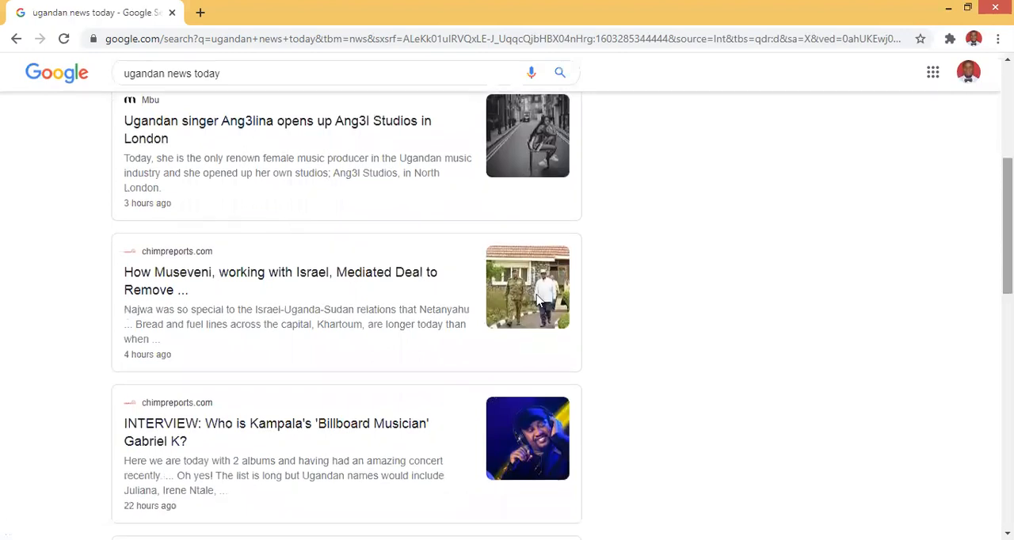
mouse_move(166, 282)
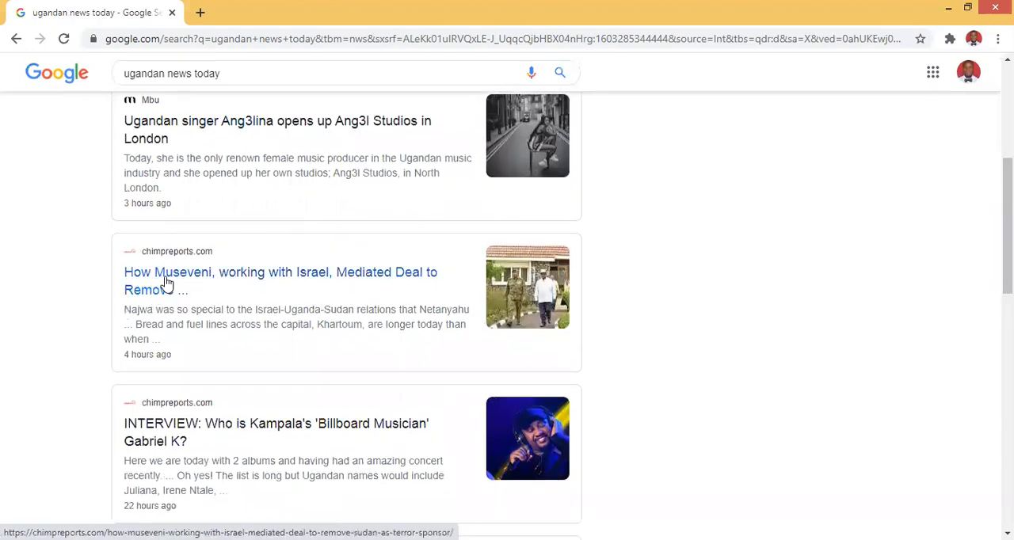
mouse_move(293, 282)
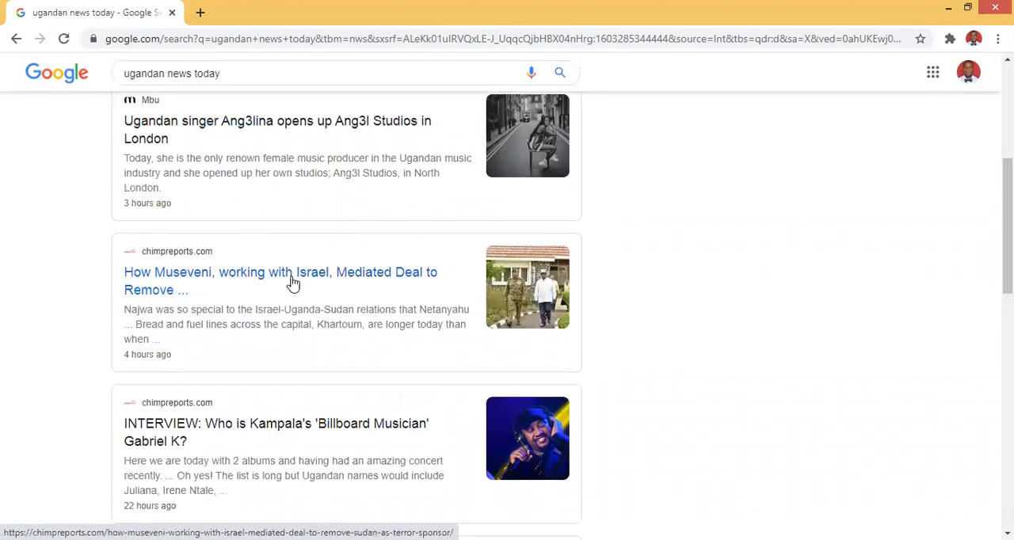
mouse_move(428, 287)
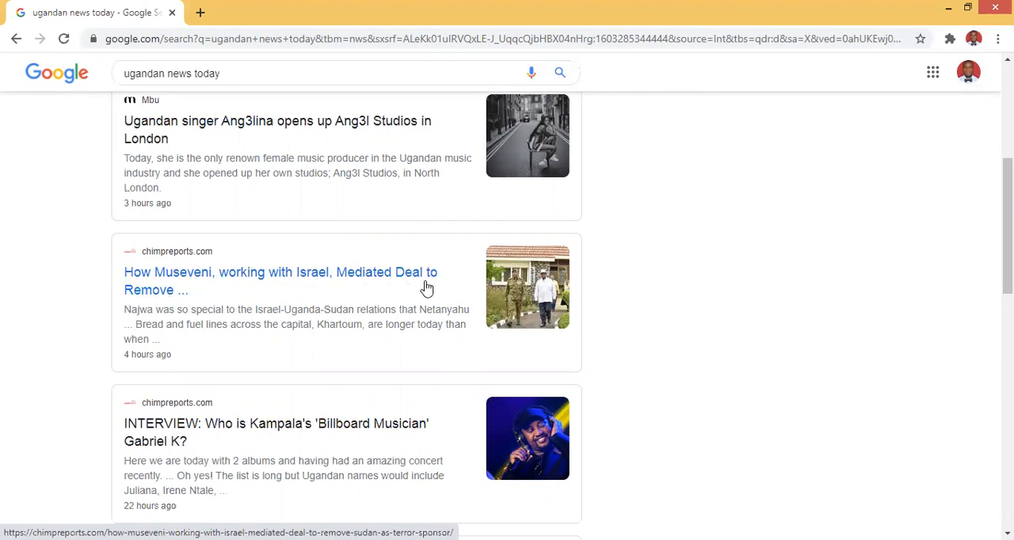
mouse_move(209, 280)
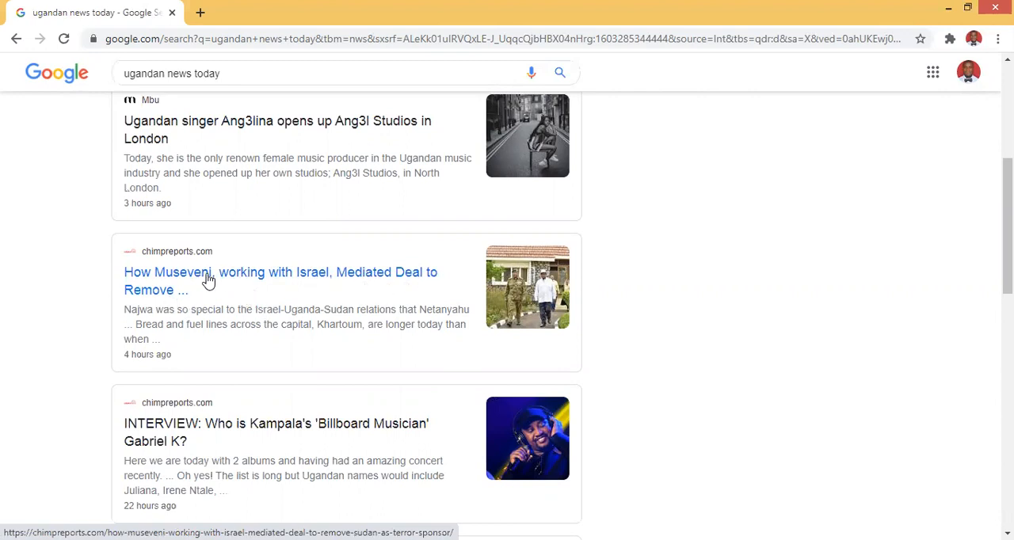
right_click(206, 280)
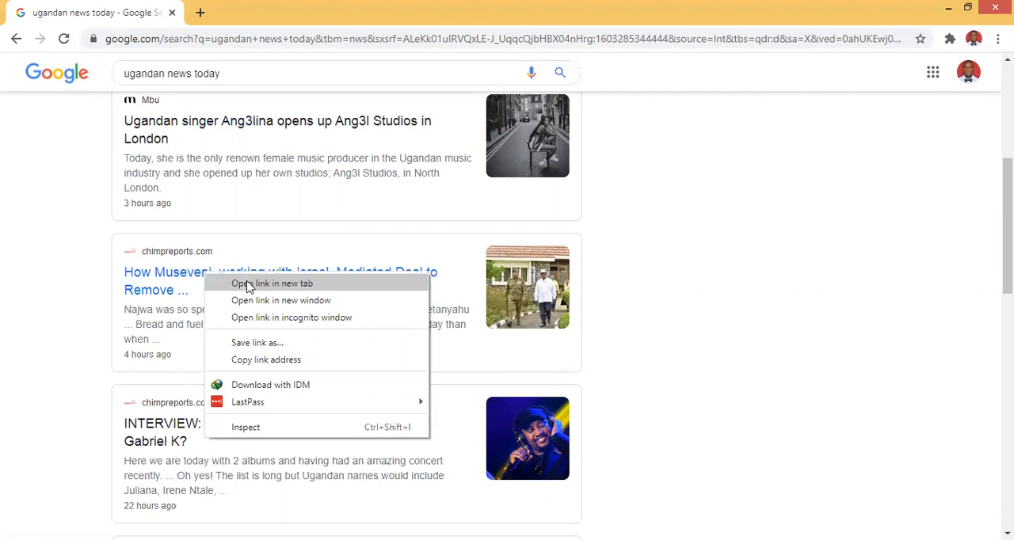
left_click(273, 283)
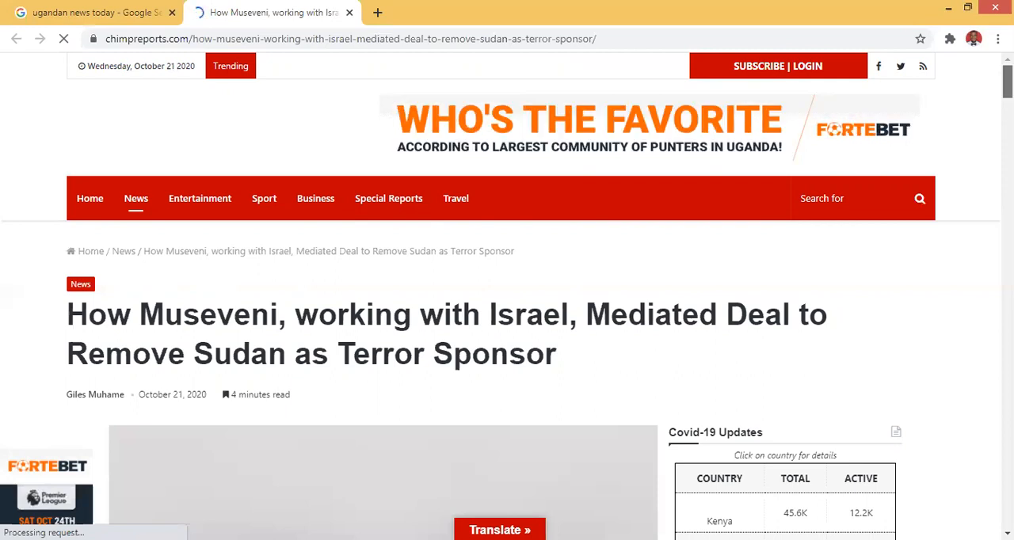
Scroll down the ChimpReports Museveni article to the Netanyahu Uganda-visit section.
scroll("down", 3)
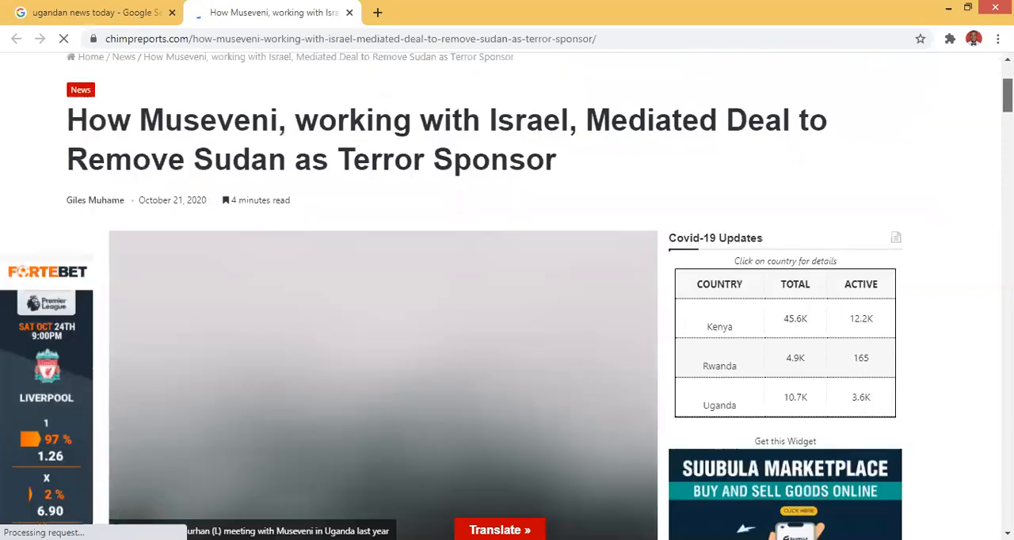
scroll("down", 3)
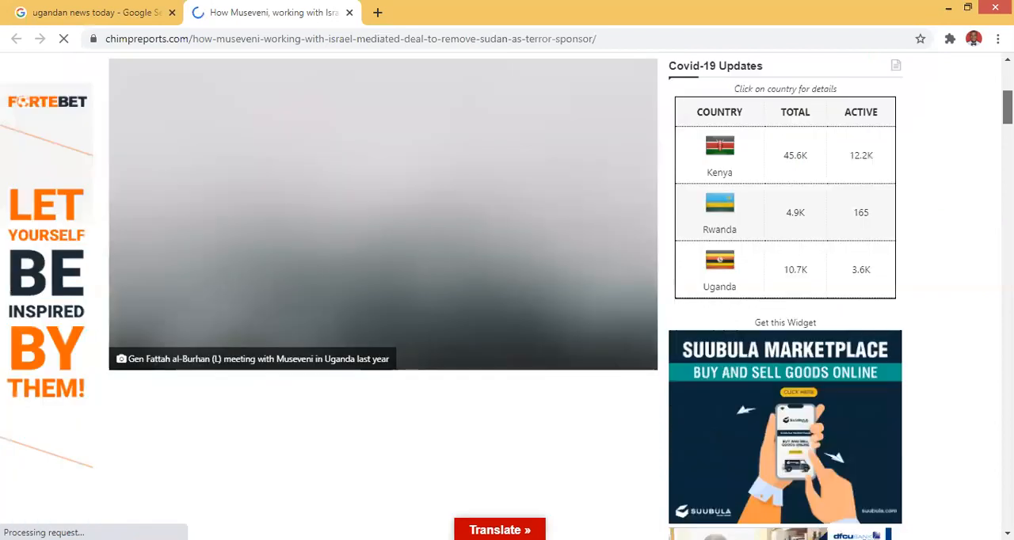
scroll("down", 3)
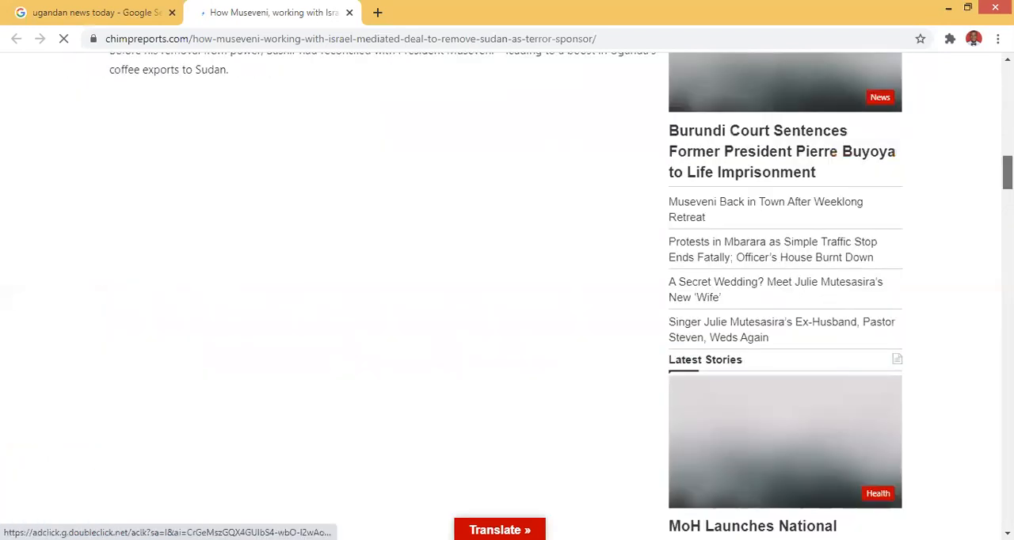
scroll("down", 3)
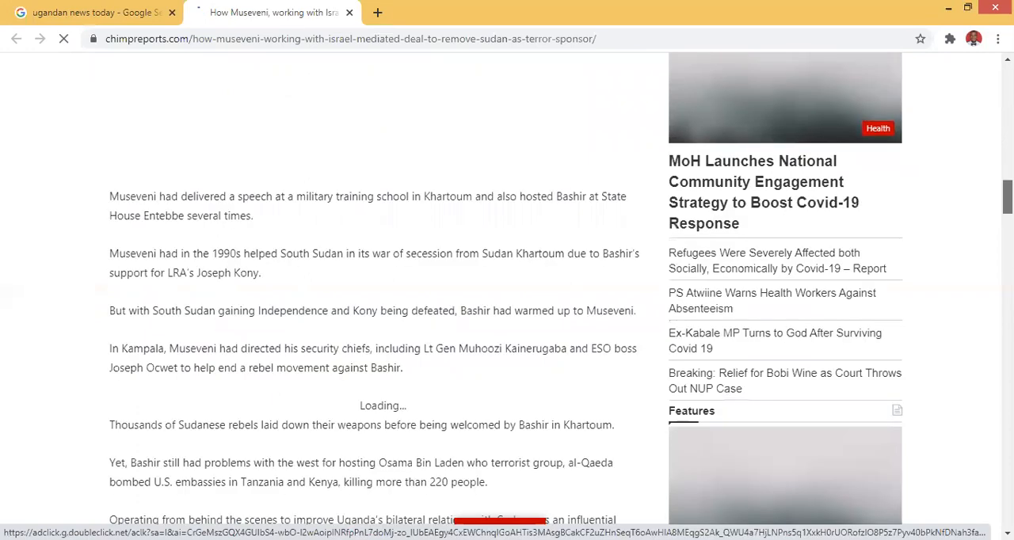
scroll("down", 3)
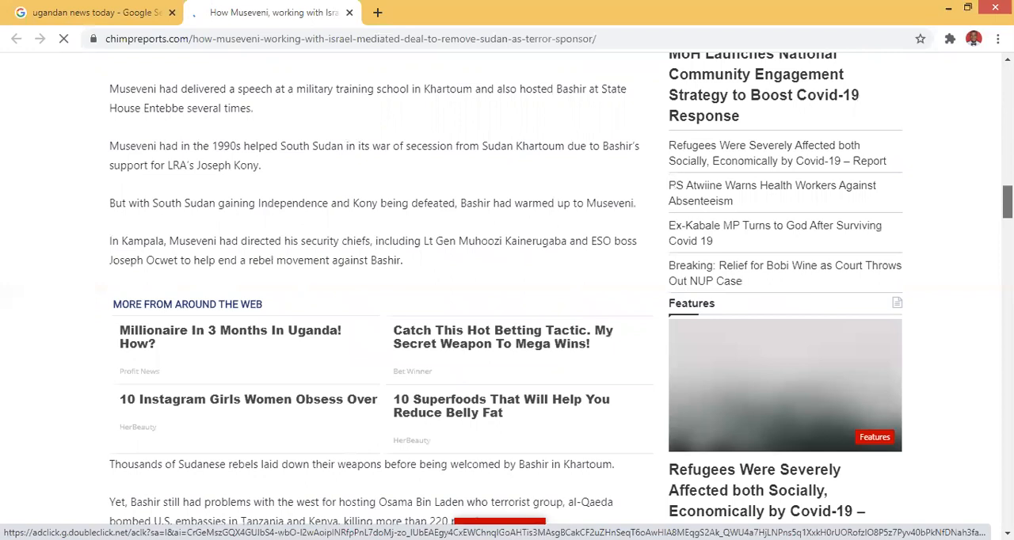
scroll("down", 3)
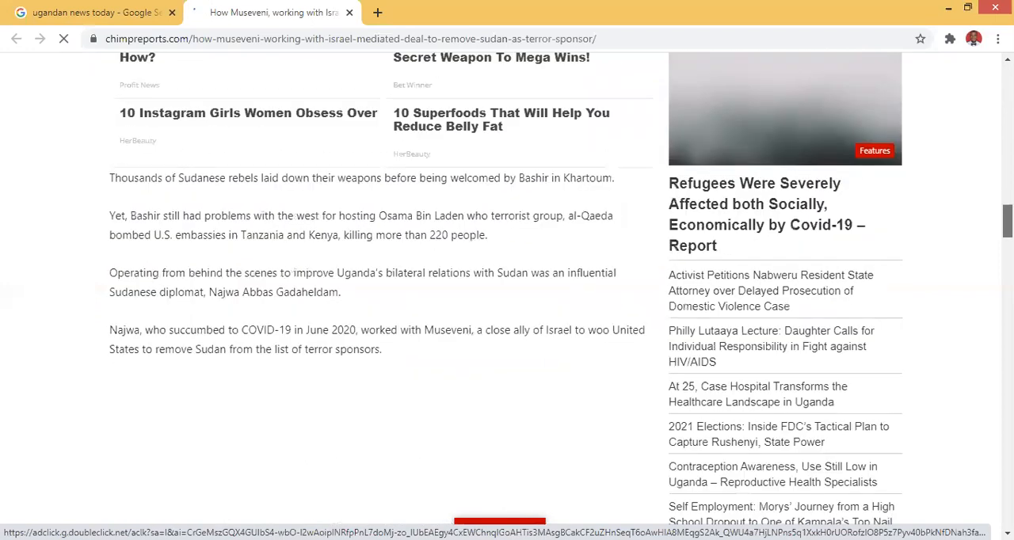
scroll("down", 3)
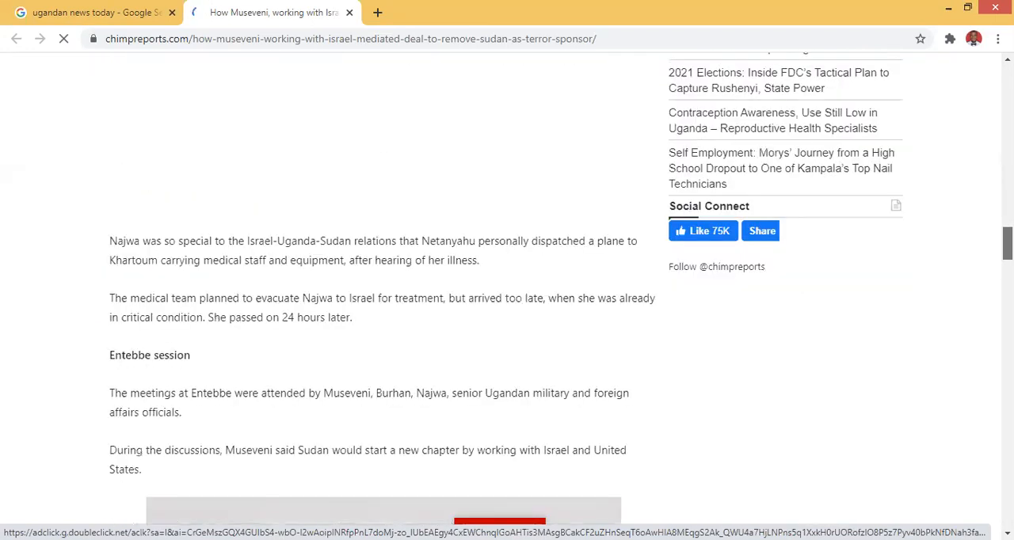
scroll("down", 3)
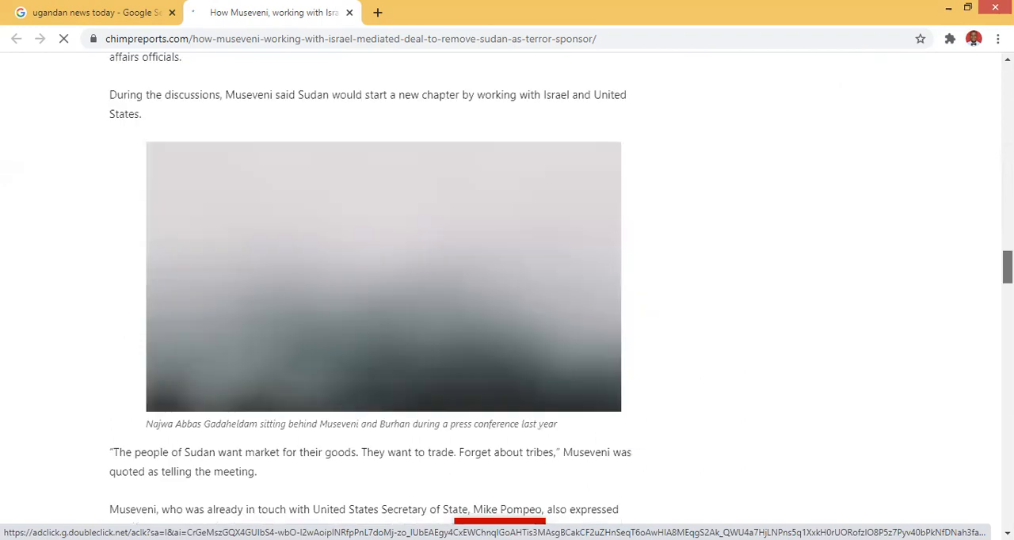
scroll("down", 3)
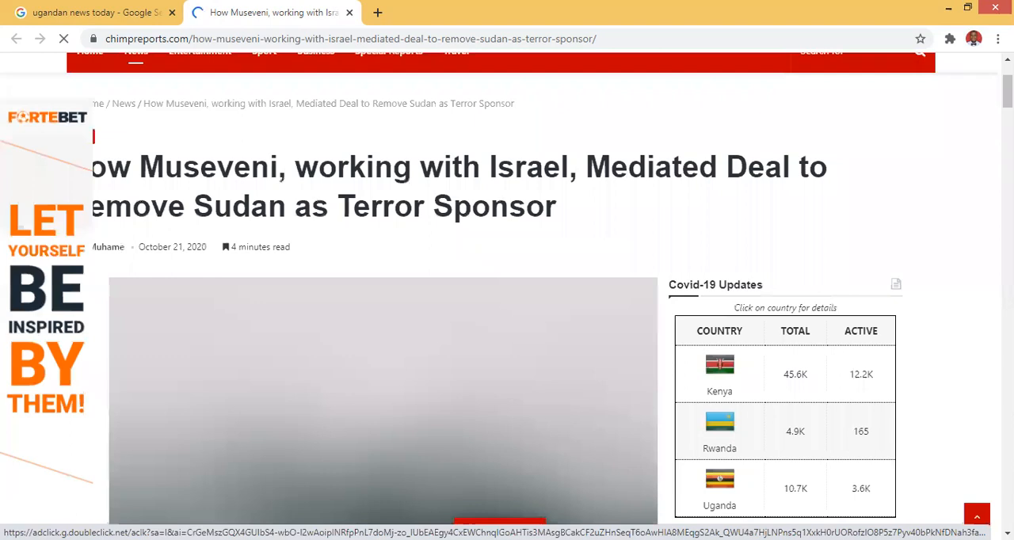
scroll("down", 3)
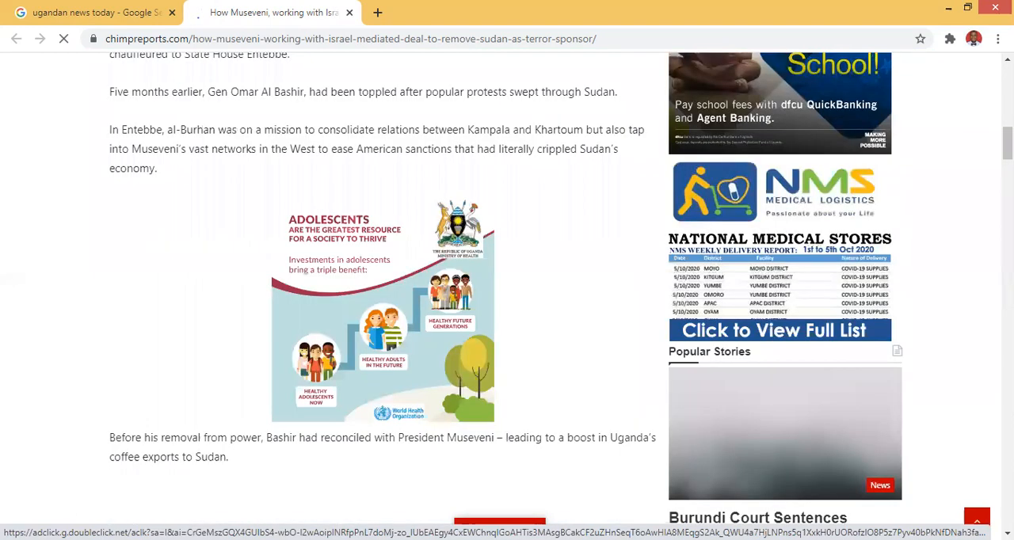
scroll("down", 3)
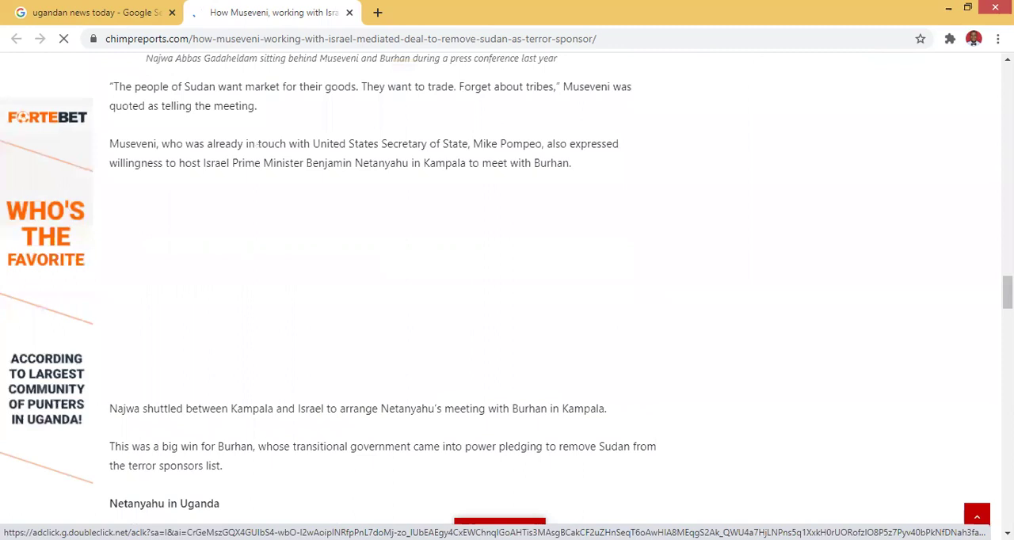
scroll("down", 3)
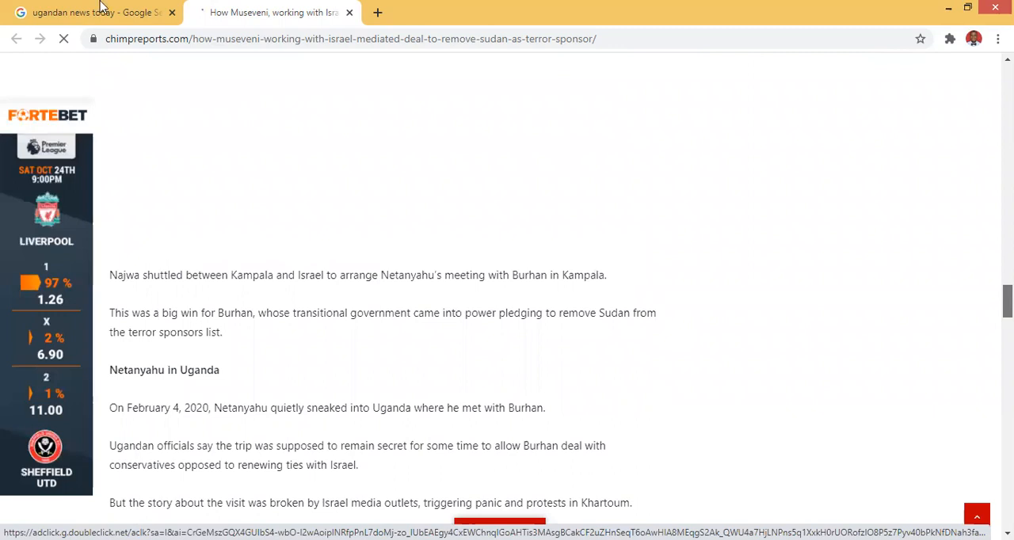
Return to the 'ugandan news today' results tab and scroll to the pagination.
left_click(92, 13)
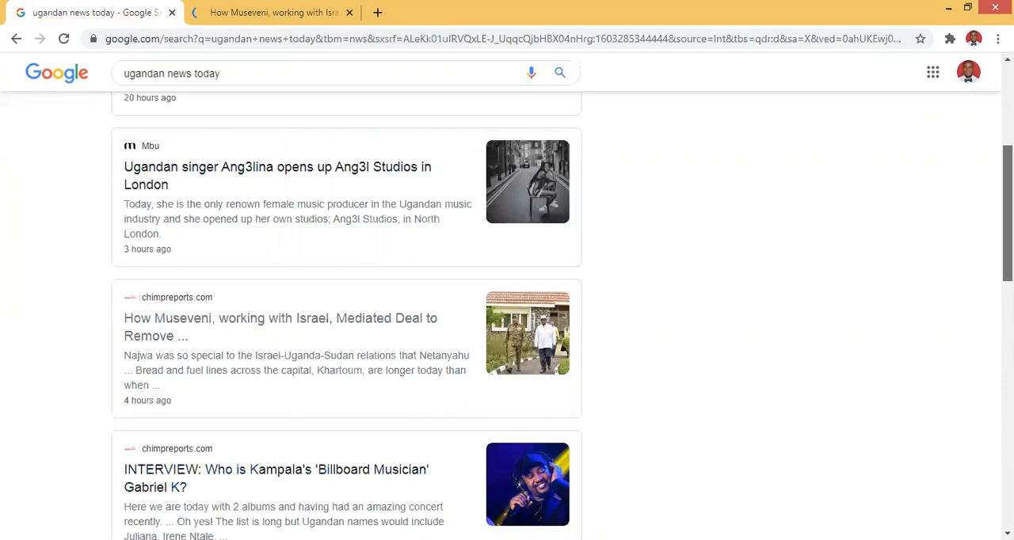
scroll("down", 3)
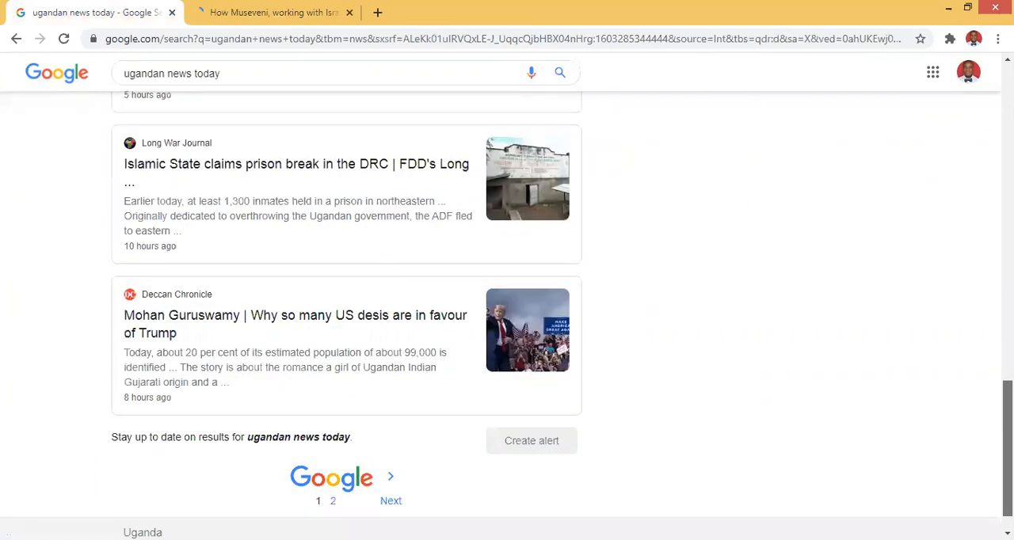
scroll("up", 3)
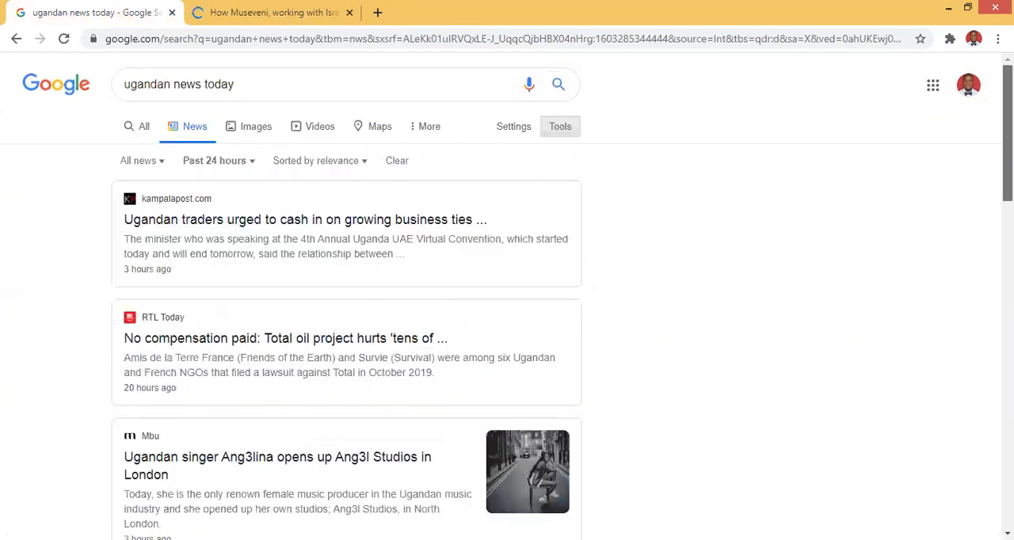
scroll("down", 3)
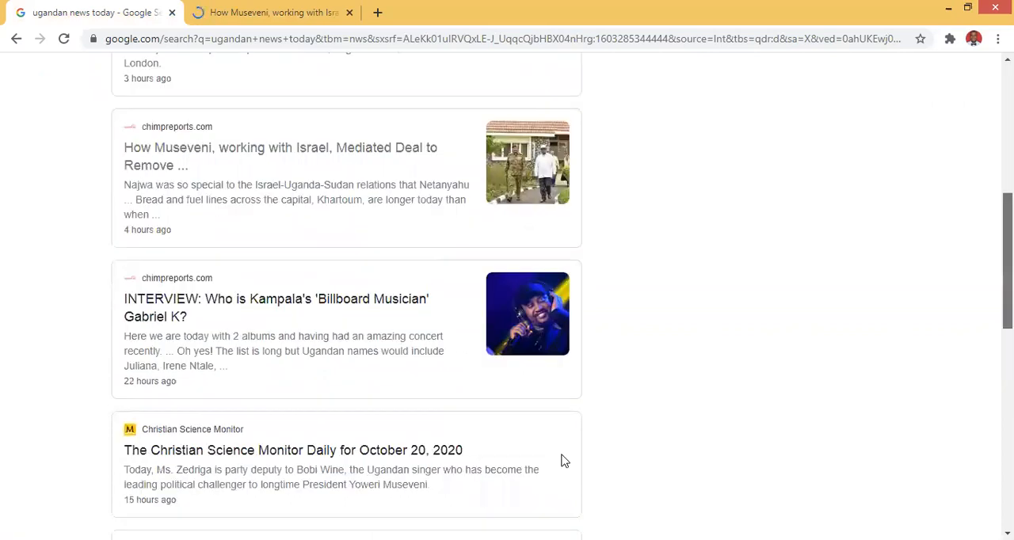
scroll("down", 3)
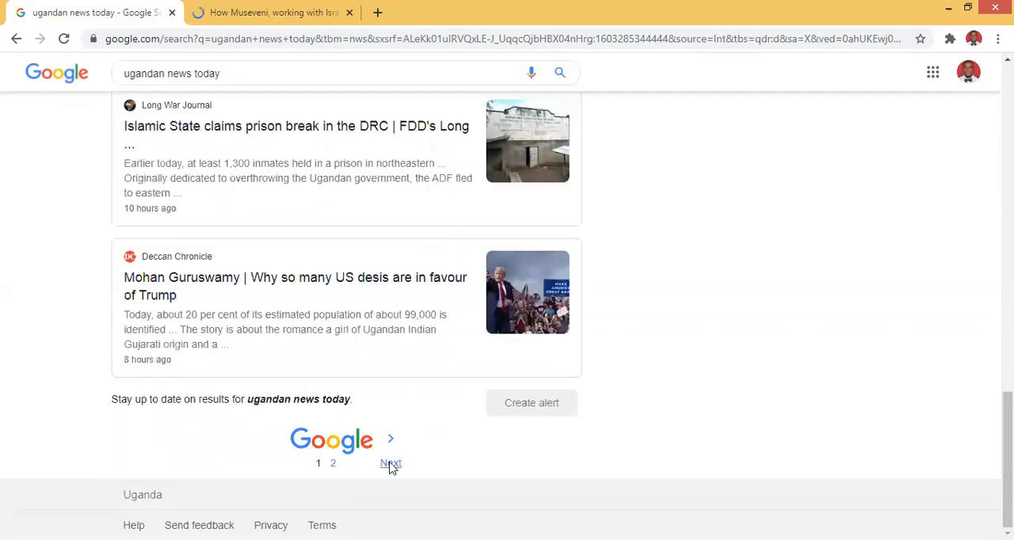
Go to page 2 of the past-24-hours results and look through it.
left_click(389, 462)
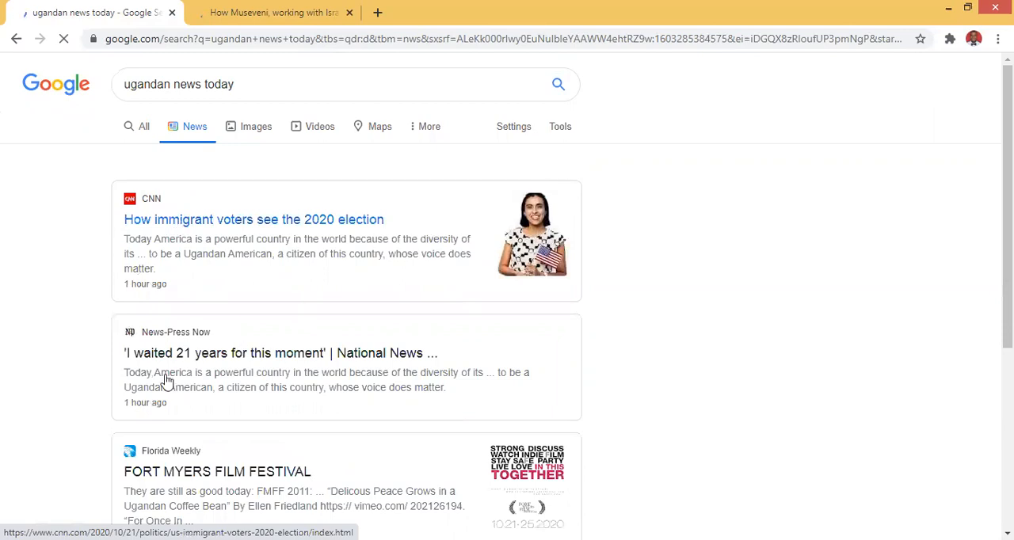
left_click(561, 127)
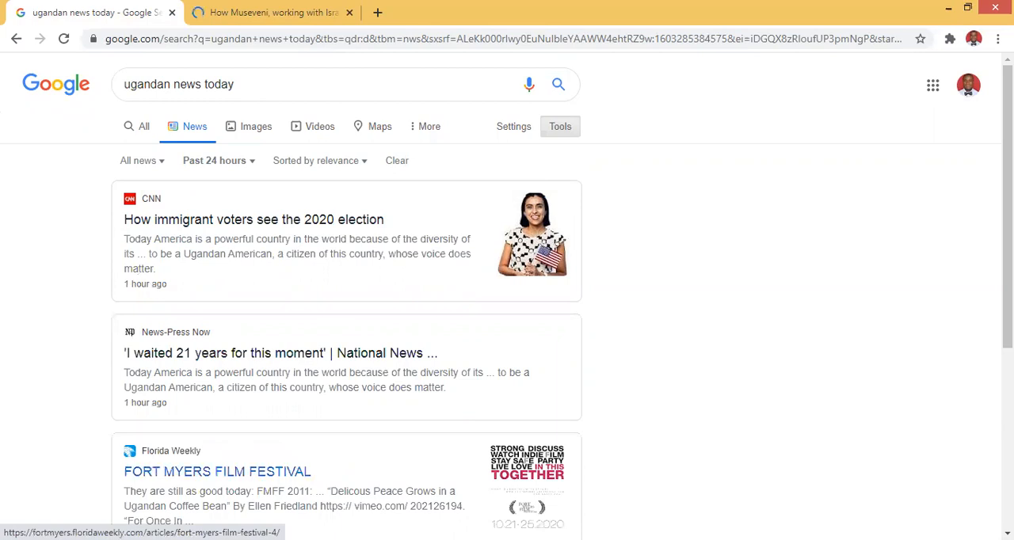
scroll("down", 3)
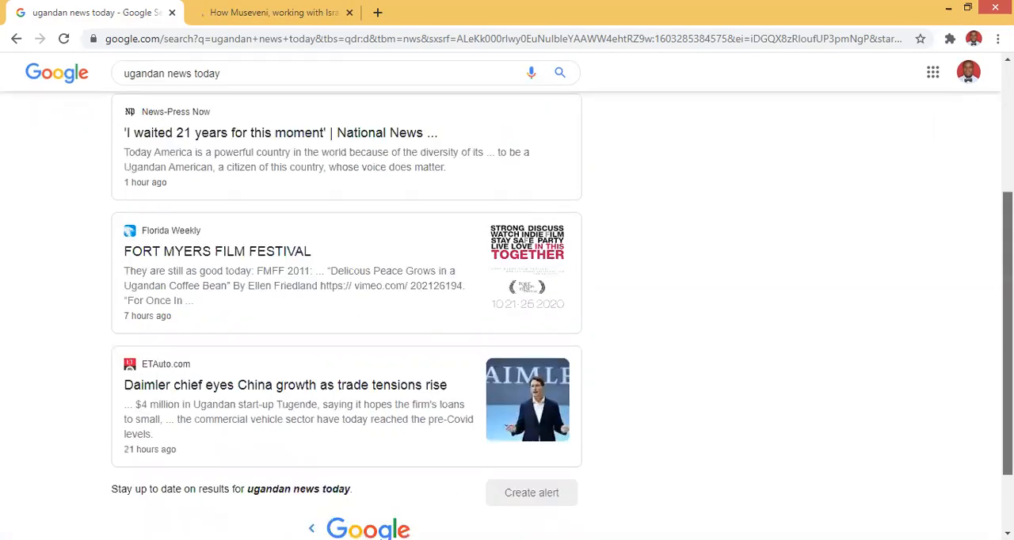
scroll("up", 3)
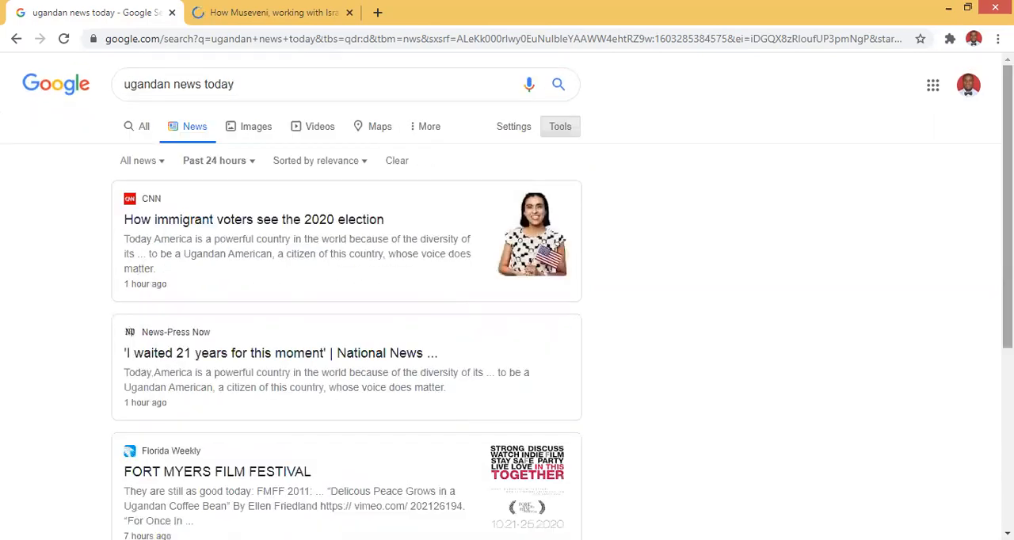